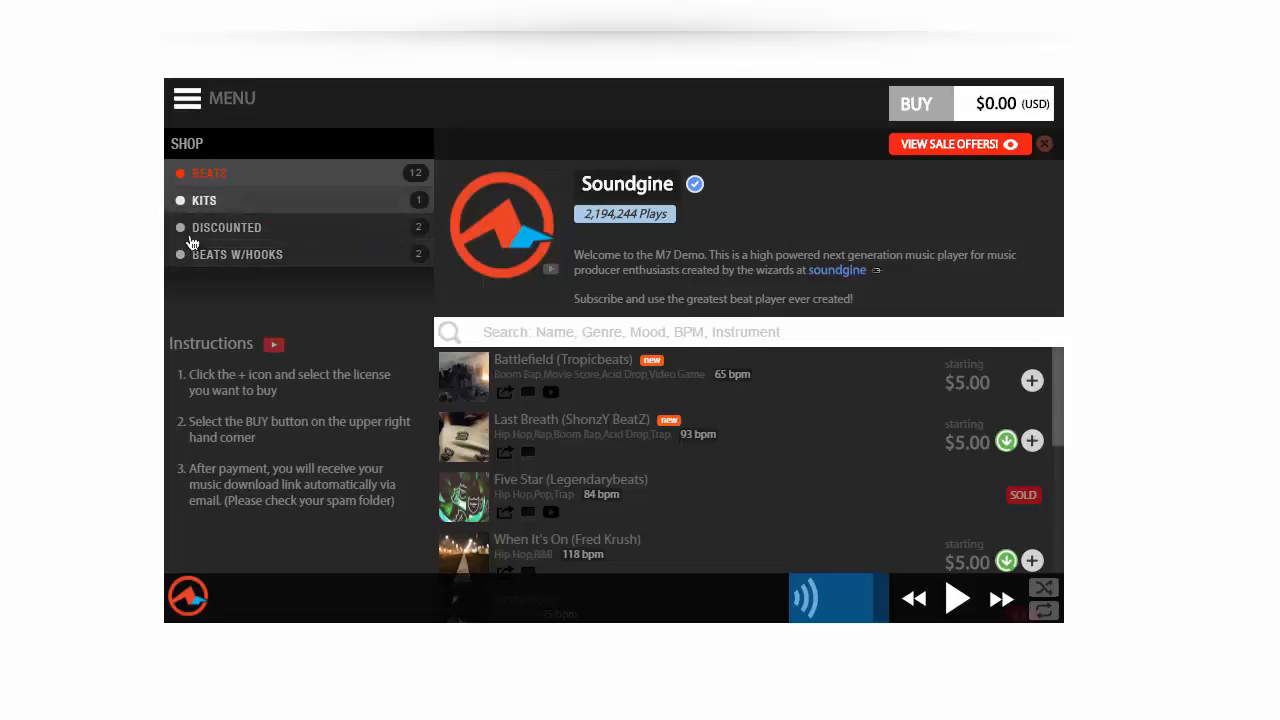
mouse_move(204, 200)
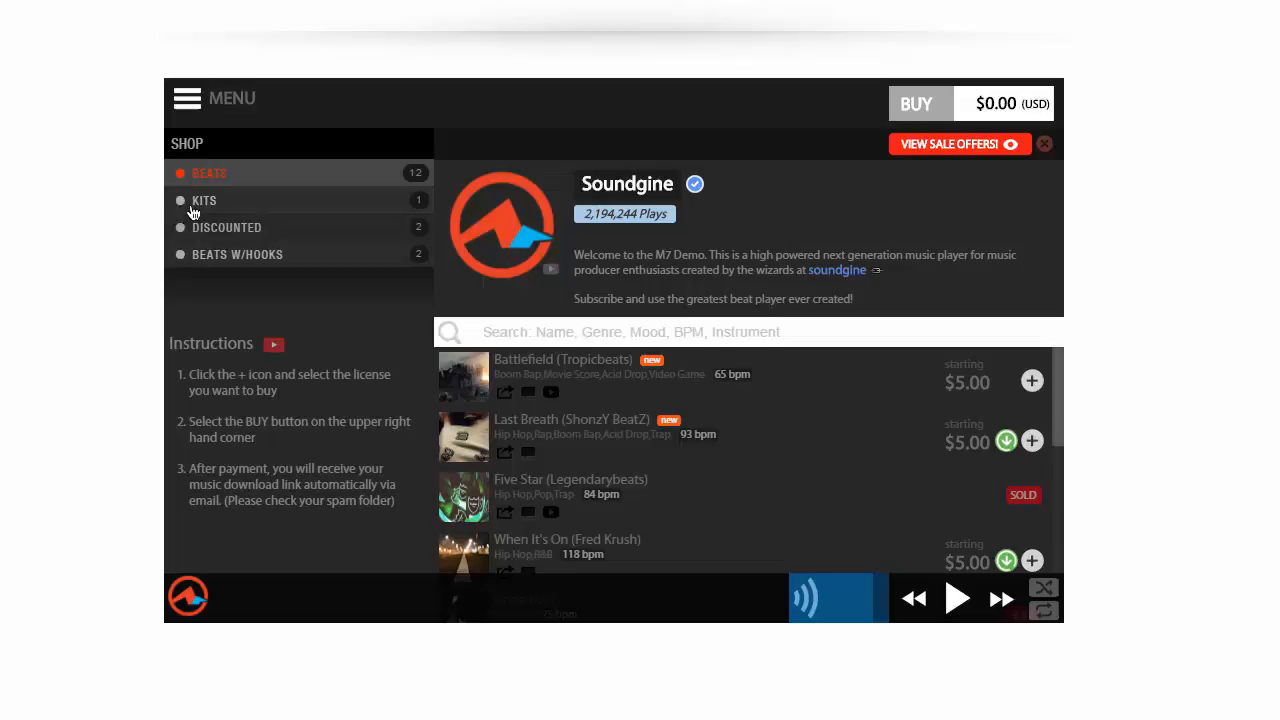
mouse_move(213, 182)
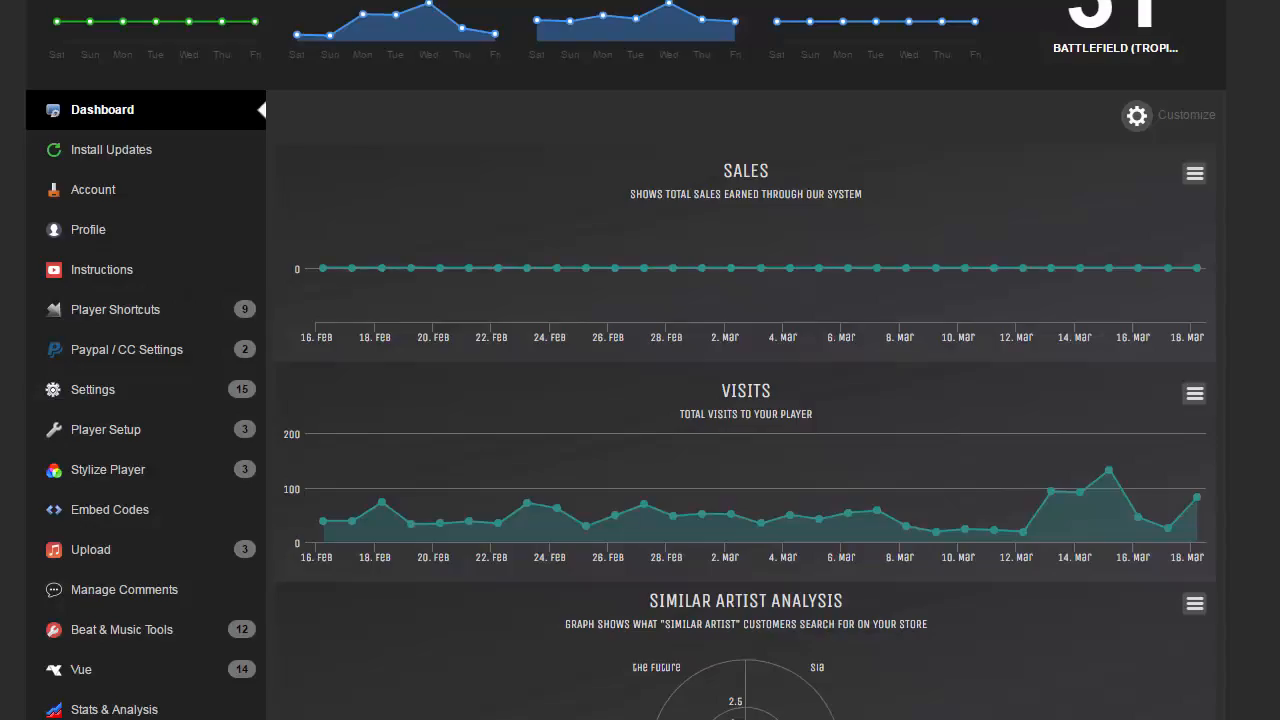
Scroll the sidebar and open the M7 Playground page under Player Setup.
scroll(down, 3)
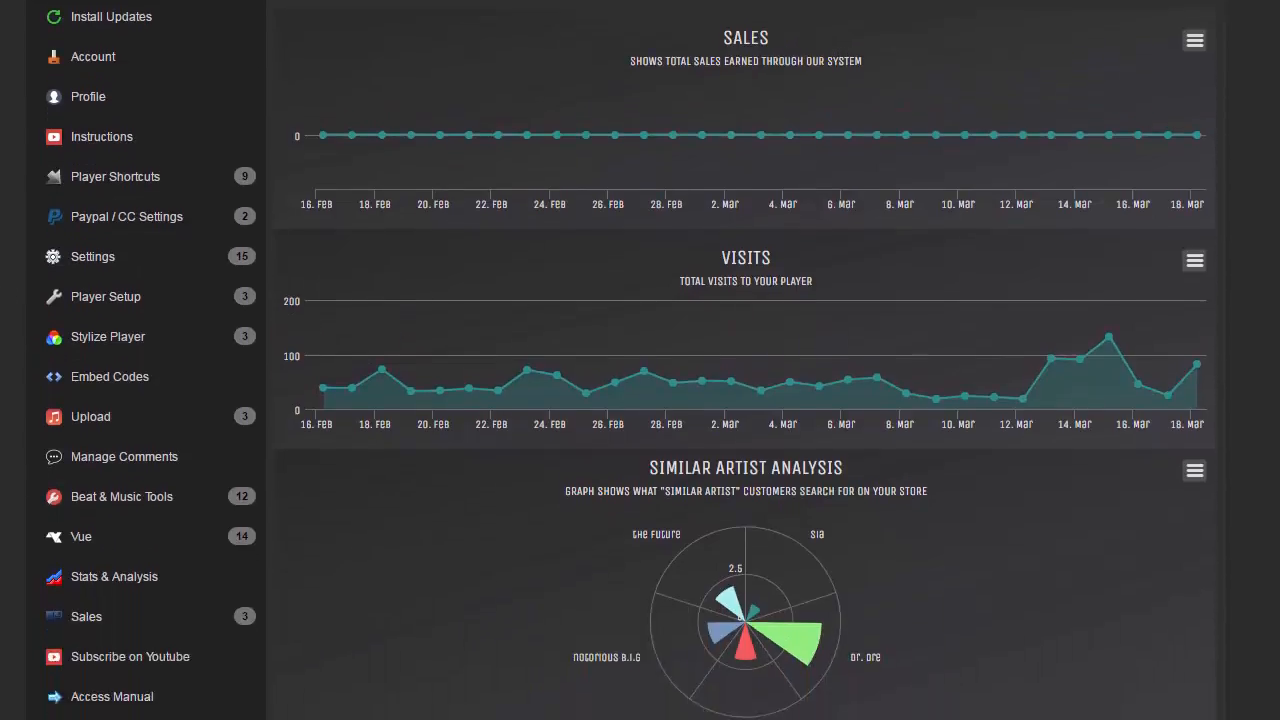
scroll(down, 3)
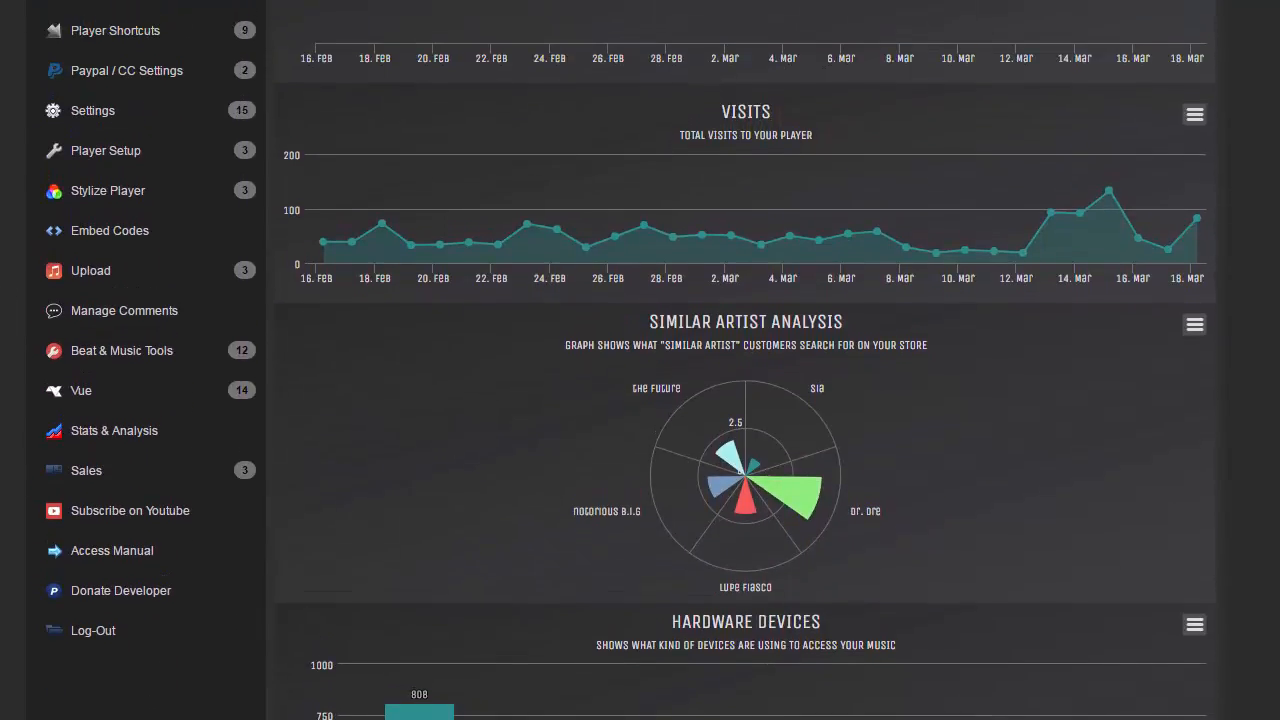
click(107, 190)
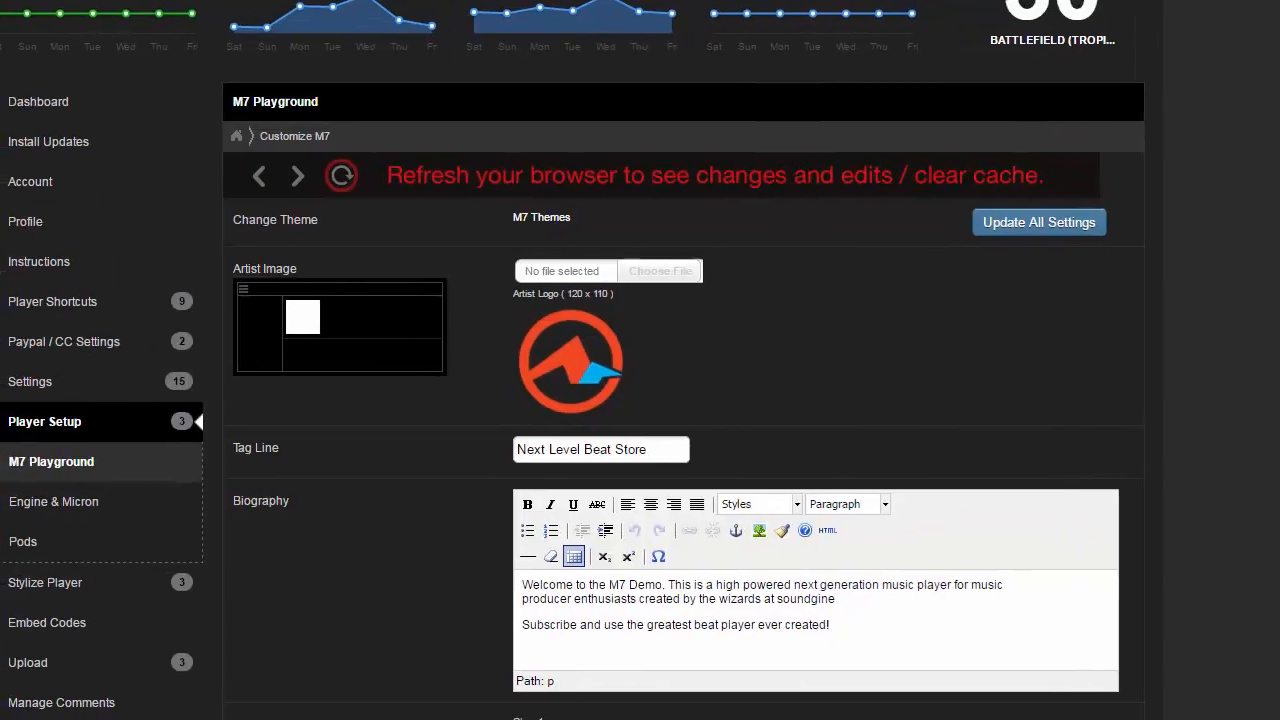
Scroll down to the Customize Theme Colors panel with the live player preview.
scroll(down, 3)
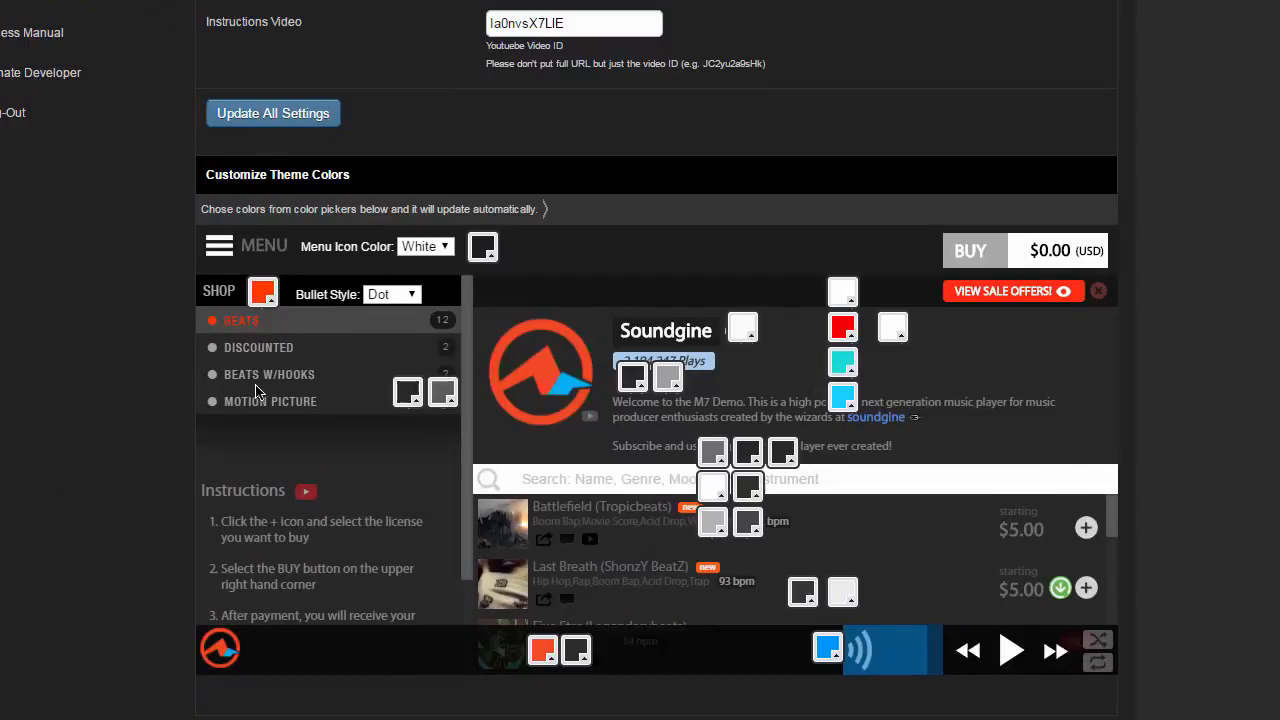
mouse_move(230, 370)
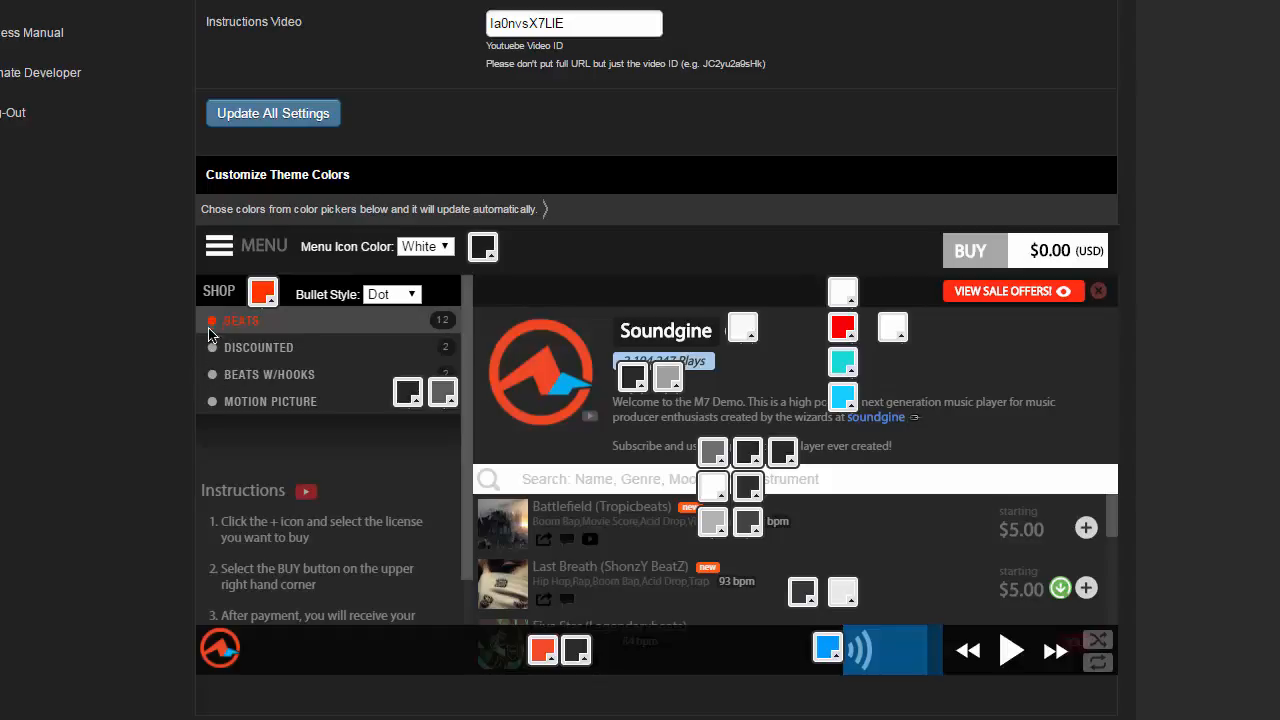
Set the Bullet Style dropdown to Music for note-shaped tab bullets.
click(391, 293)
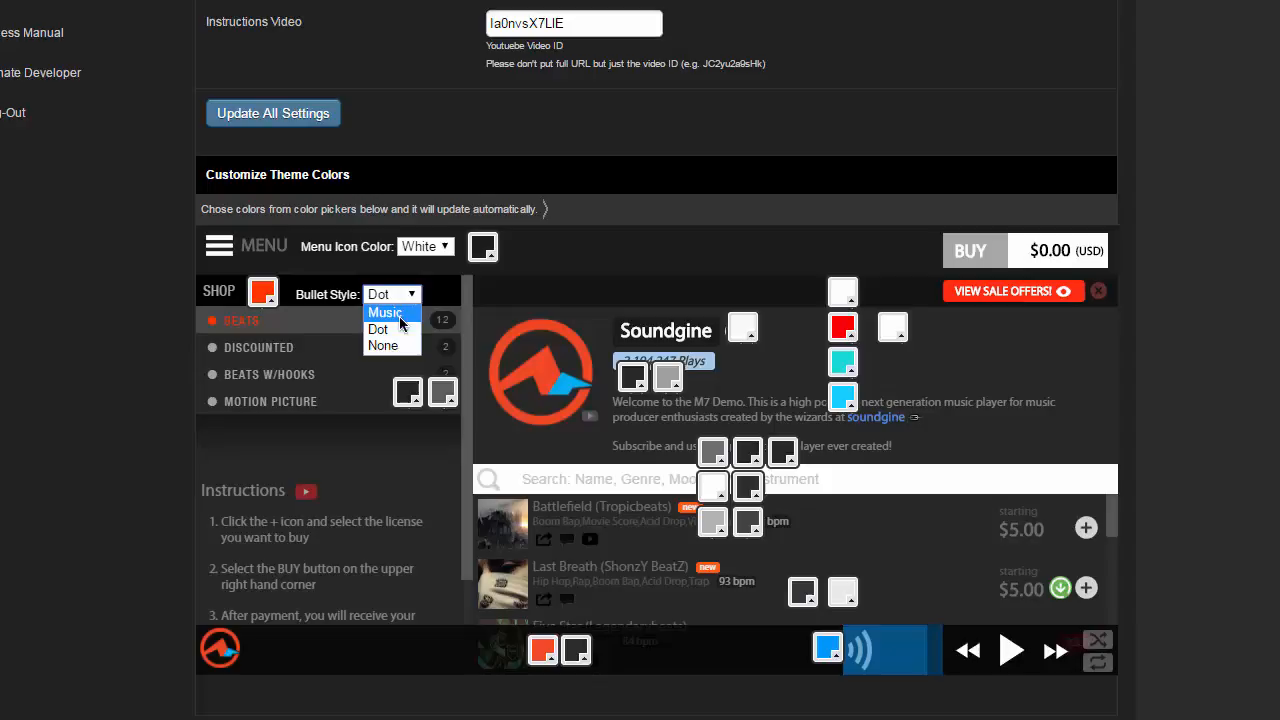
click(385, 312)
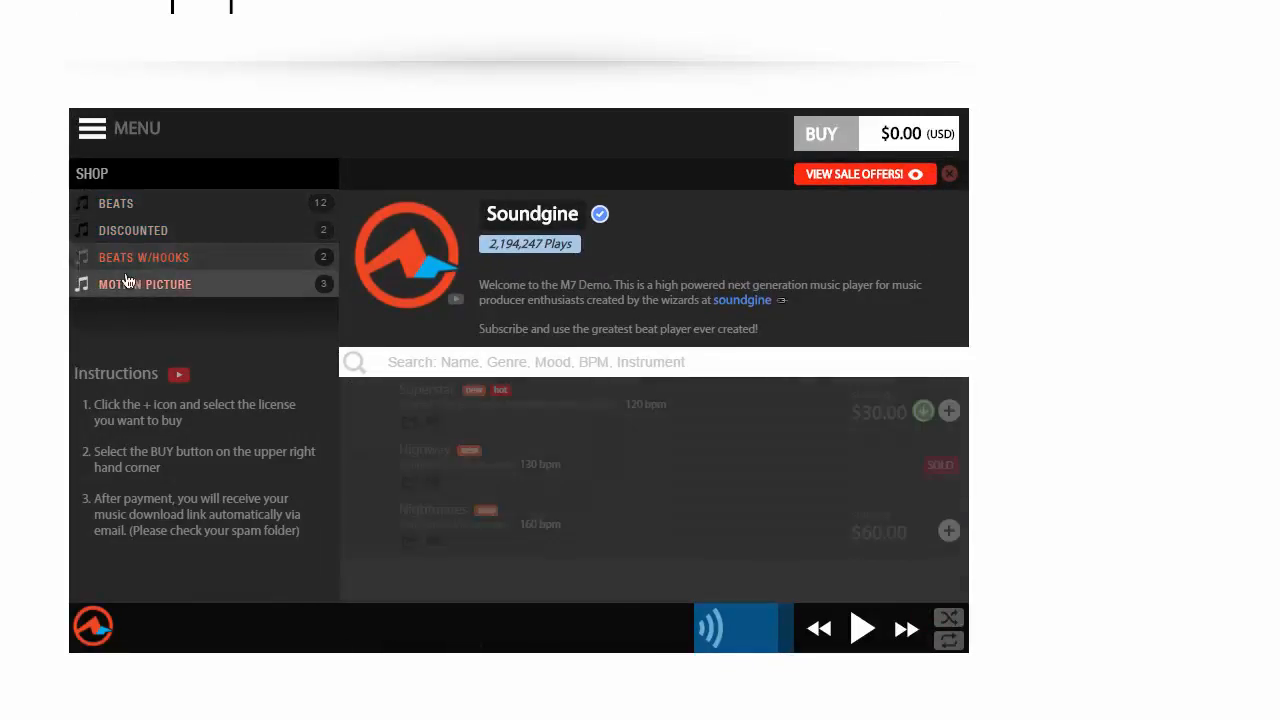
Browse the Beats W/Hooks and Motion Picture tabs on the live player.
click(116, 203)
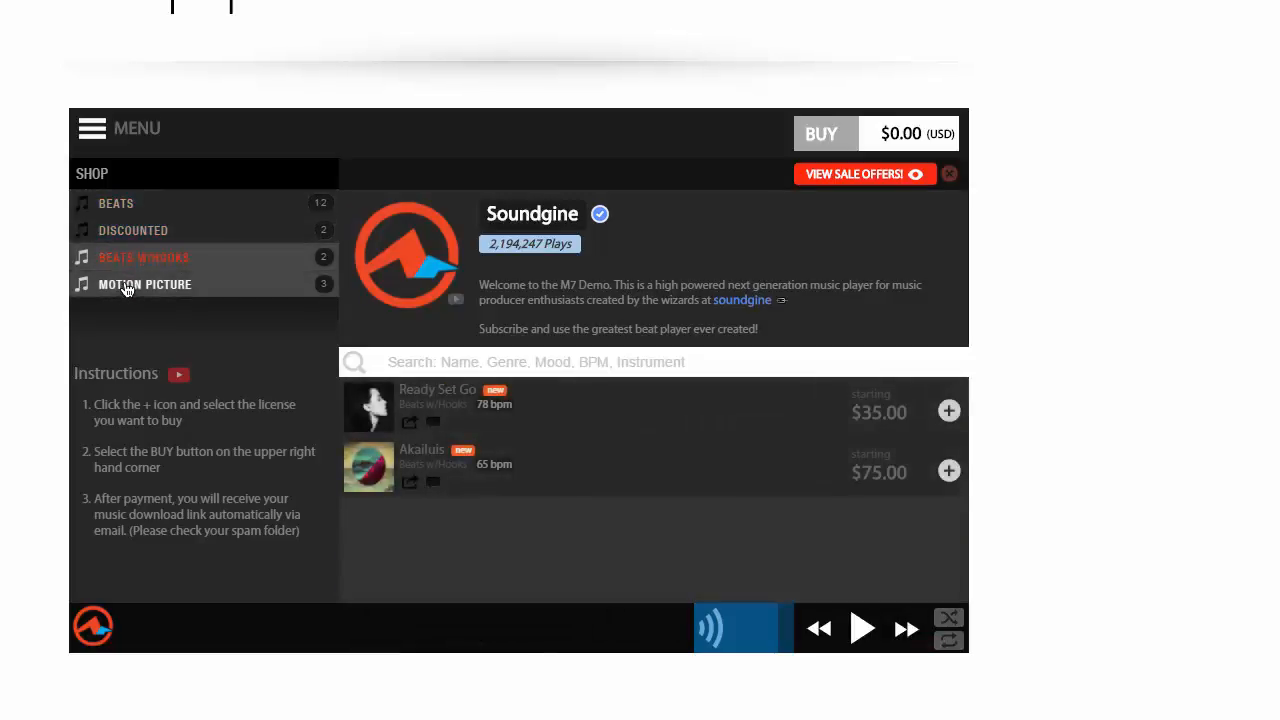
click(116, 203)
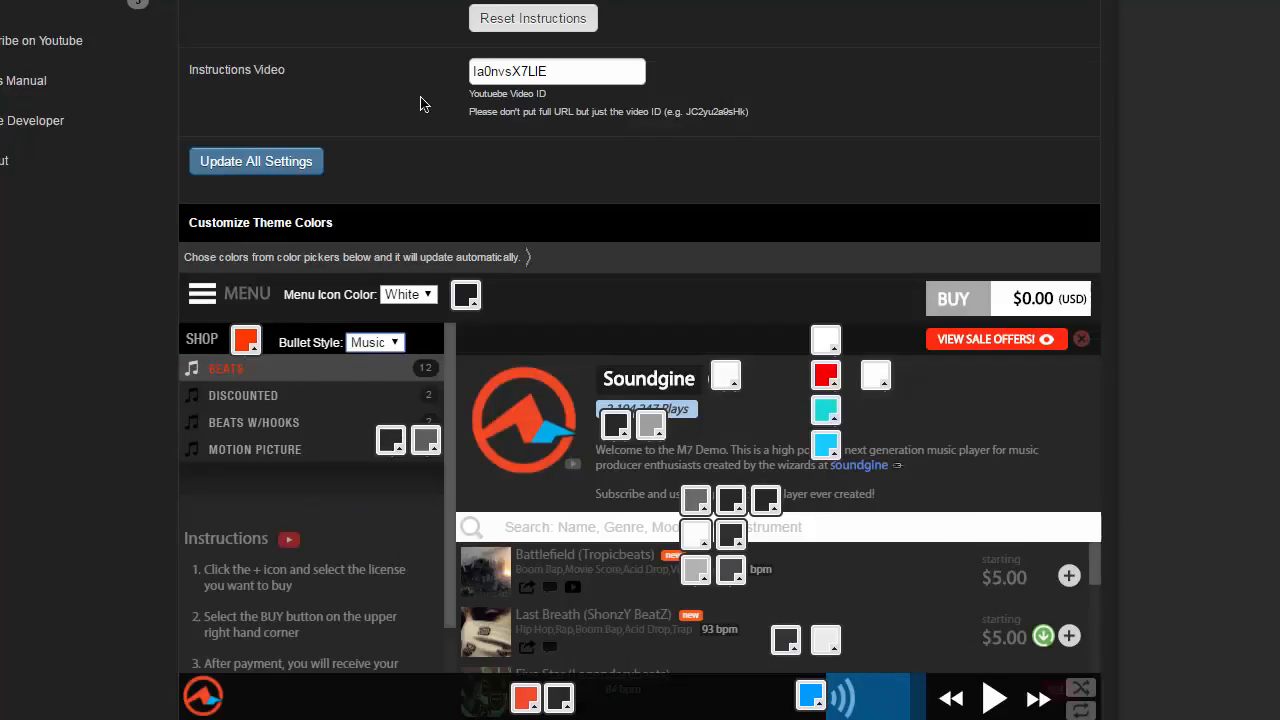
Set the Bullet Style dropdown to None so the tabs show no bullets.
click(375, 342)
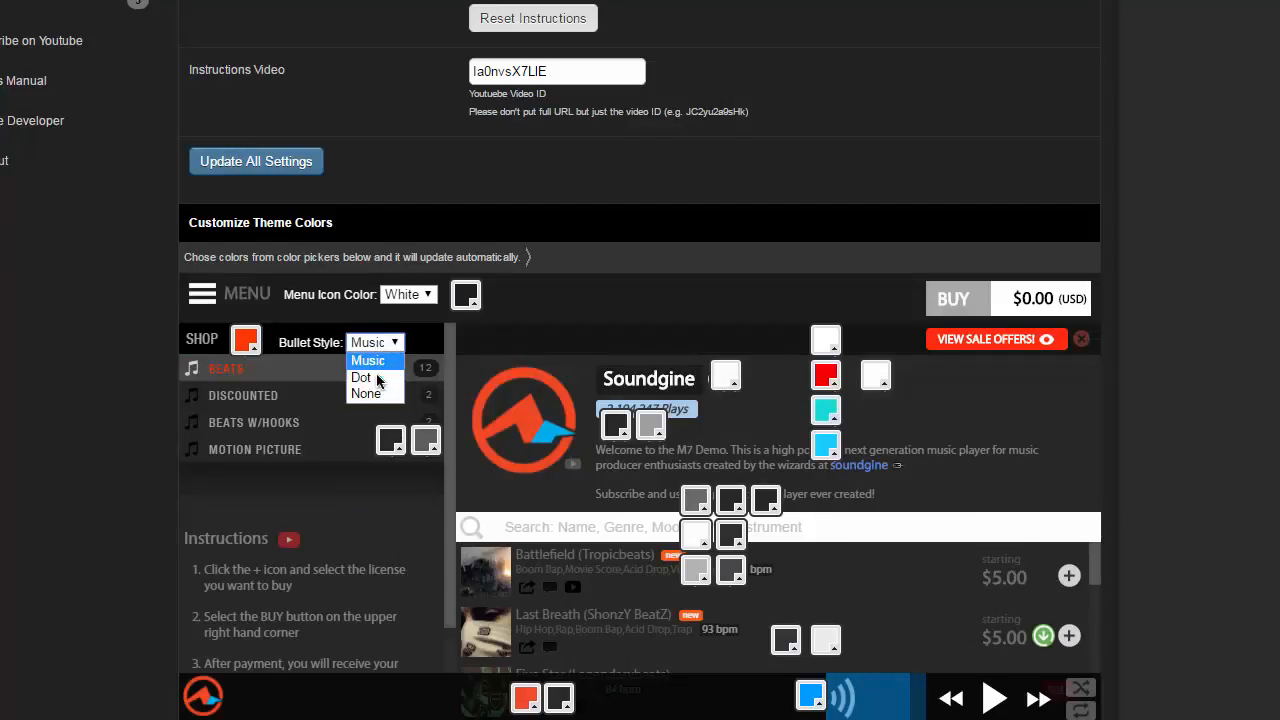
mouse_move(362, 378)
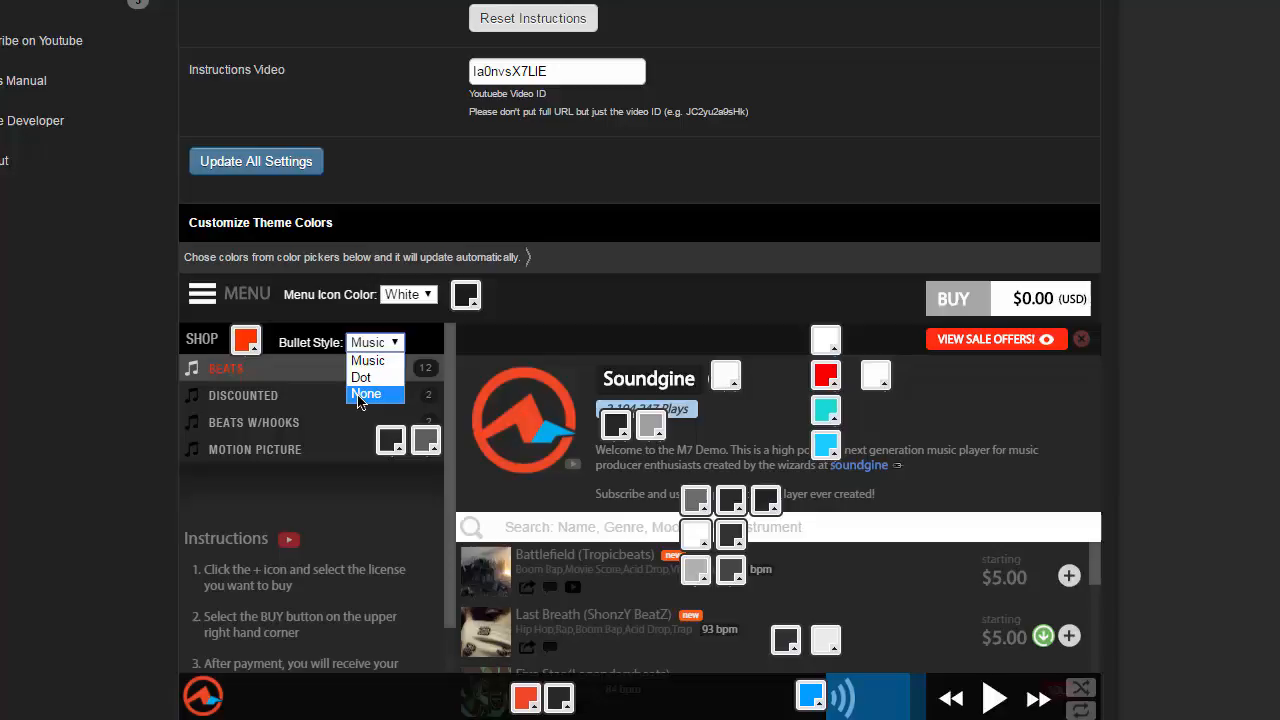
click(367, 393)
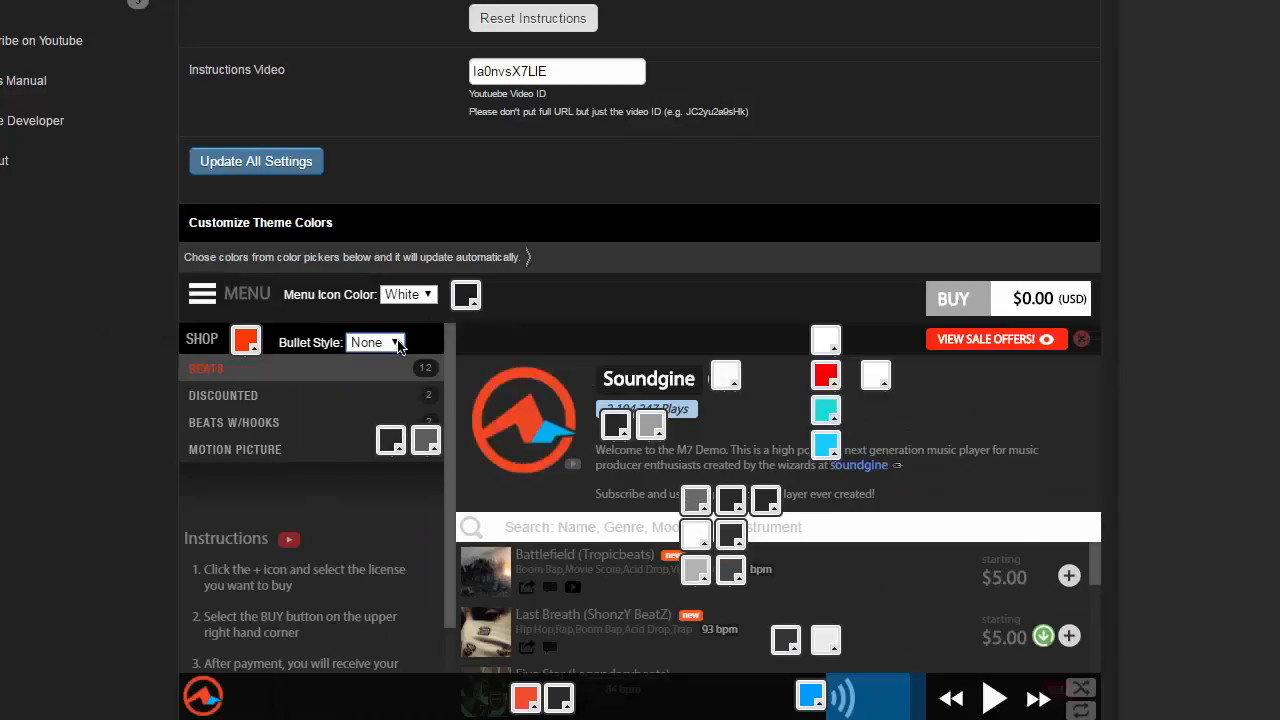
Set the Bullet Style dropdown to Dot.
click(375, 342)
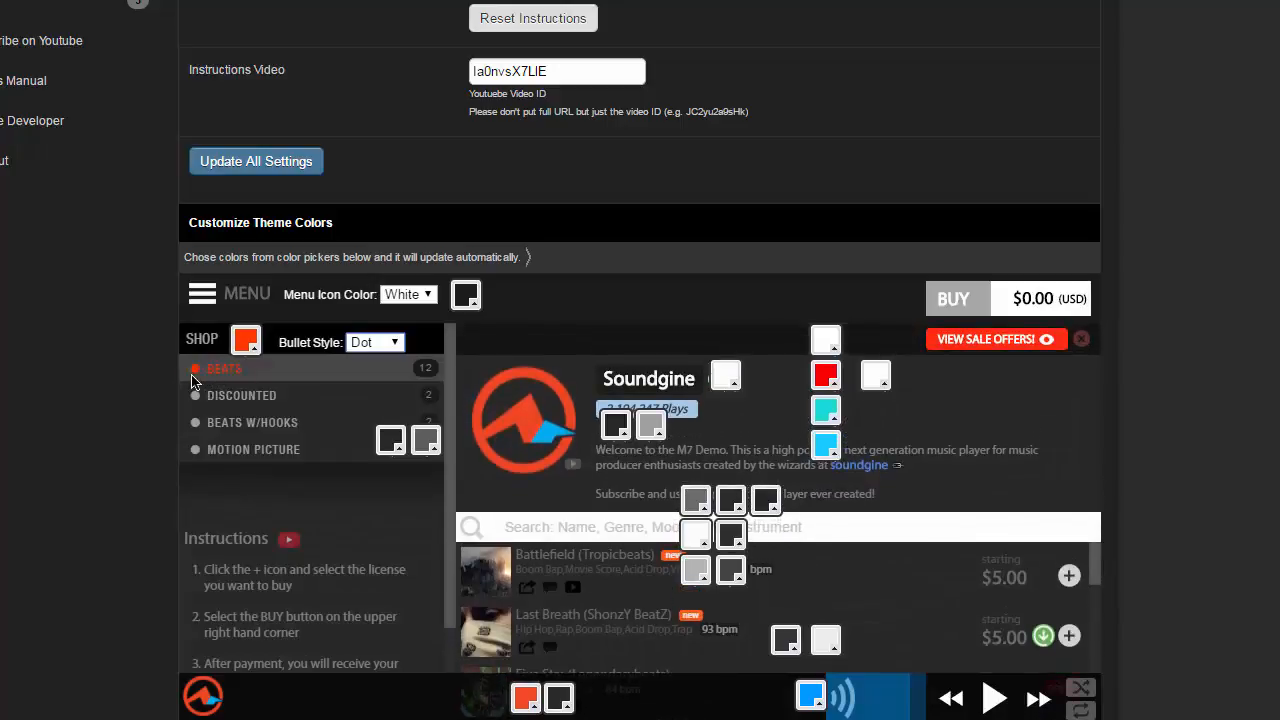
mouse_move(143, 395)
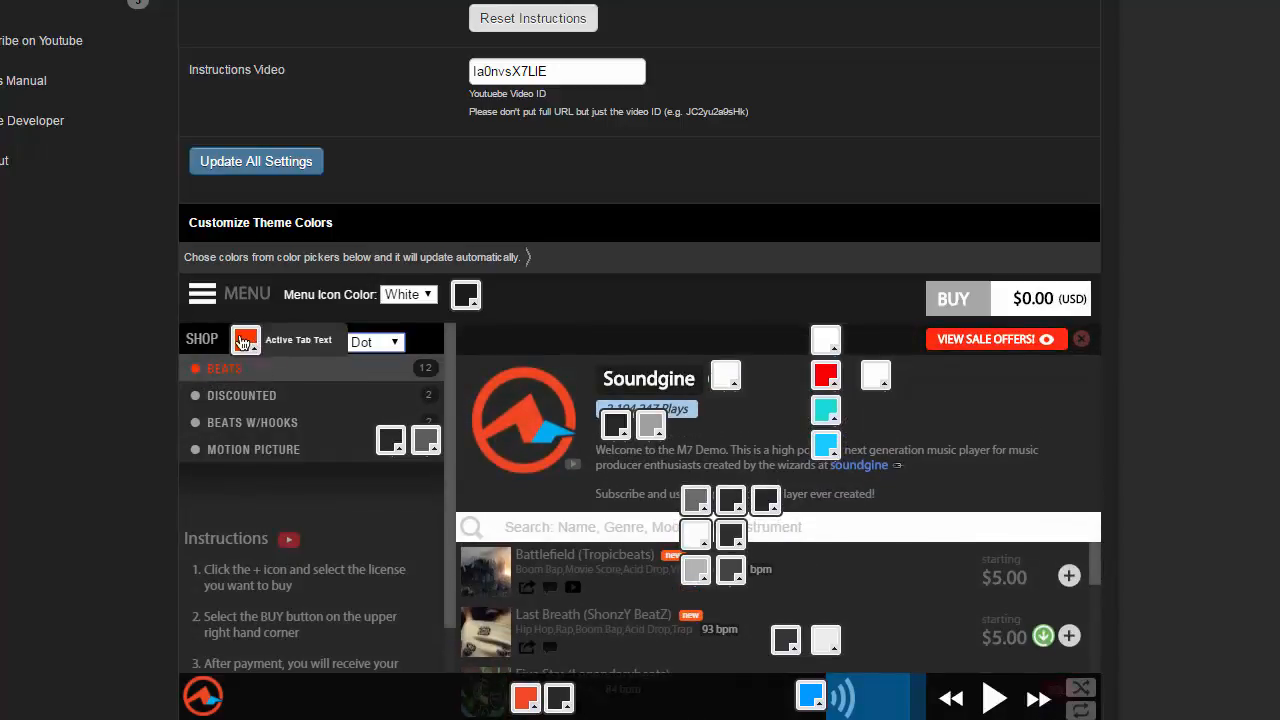
Set the Active Tab Text colour to a bright, saturated cyan in the picker.
click(246, 338)
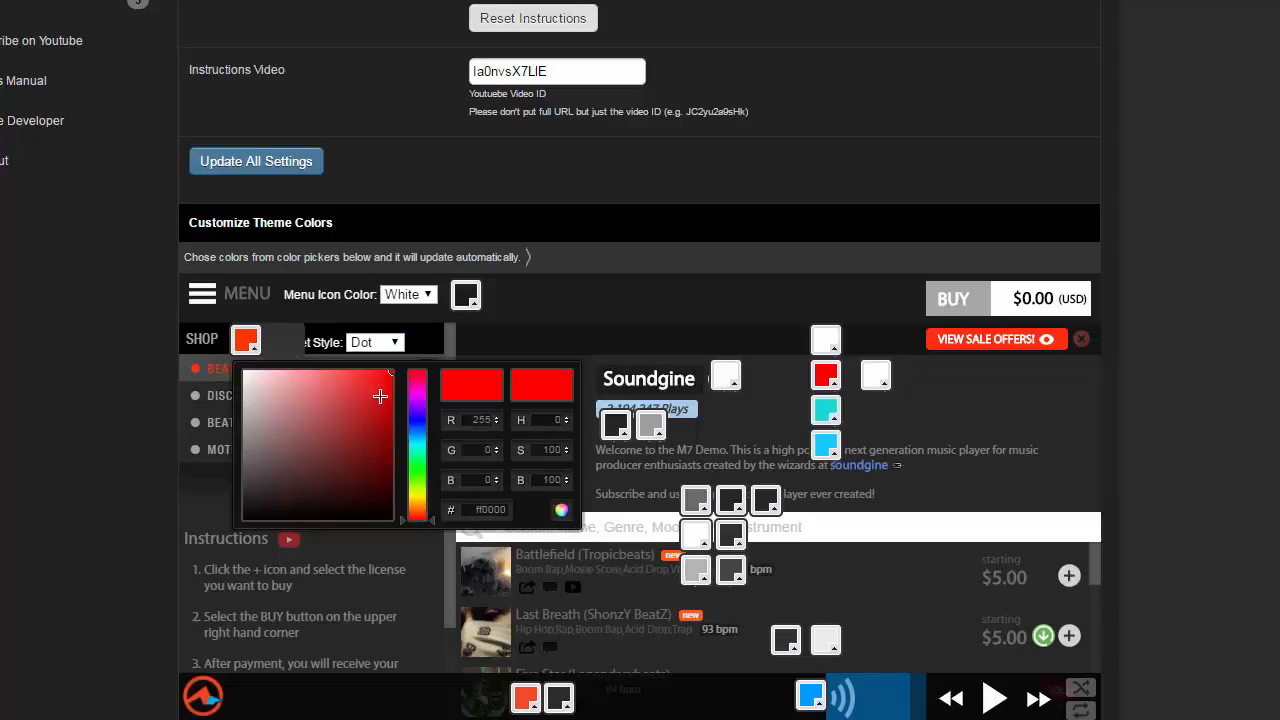
drag(417, 397, 417, 441)
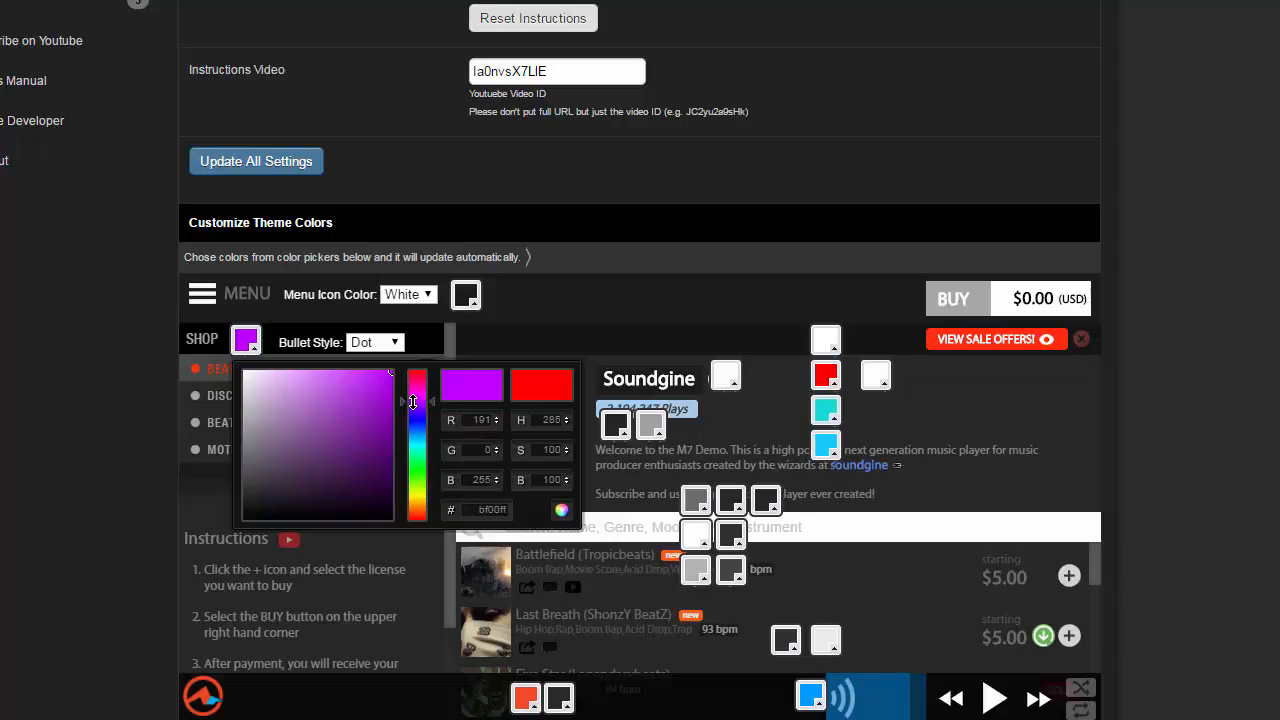
drag(417, 400, 417, 487)
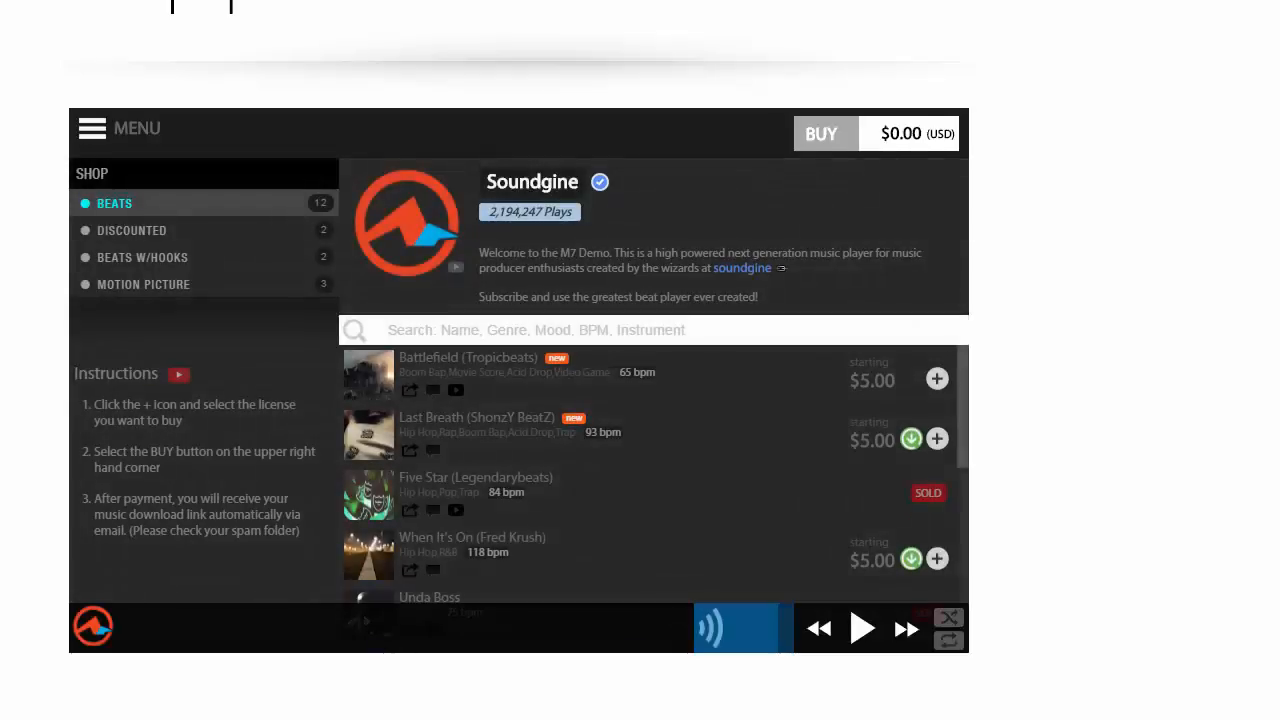
Check cyan active text on the Beats W/Hooks and Beats tabs, then scroll back to the theme colours.
click(141, 257)
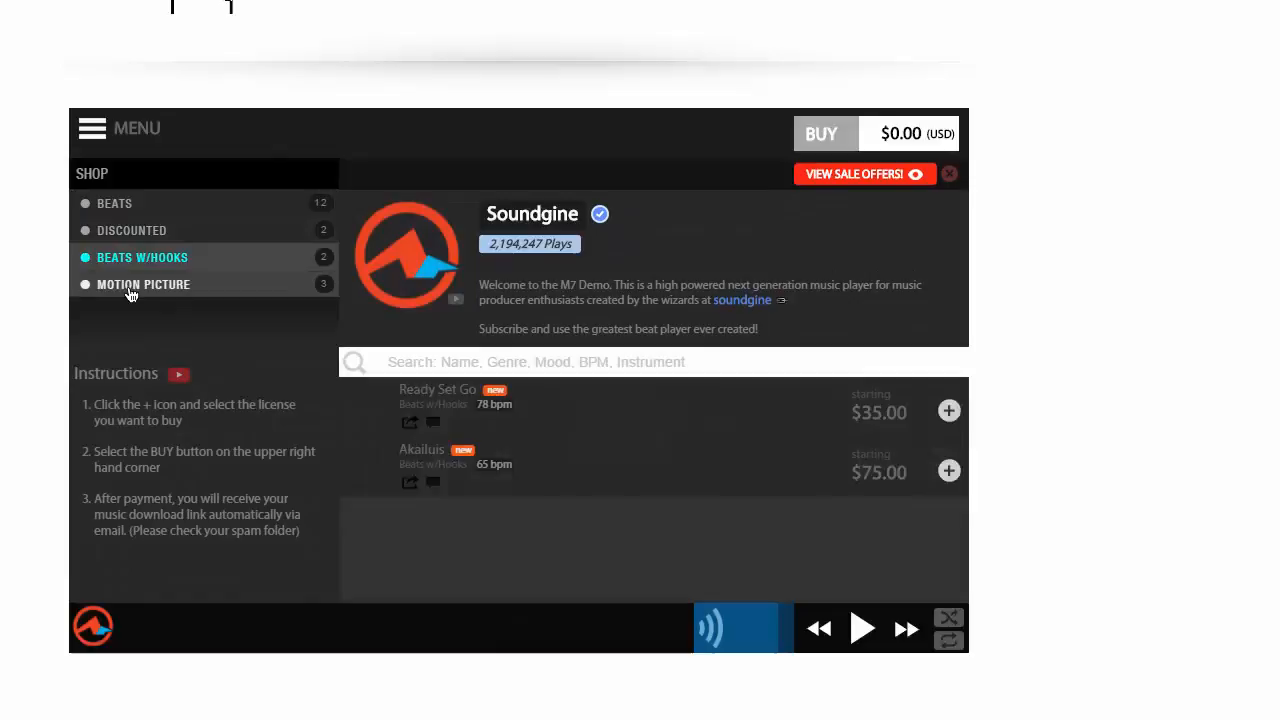
click(114, 203)
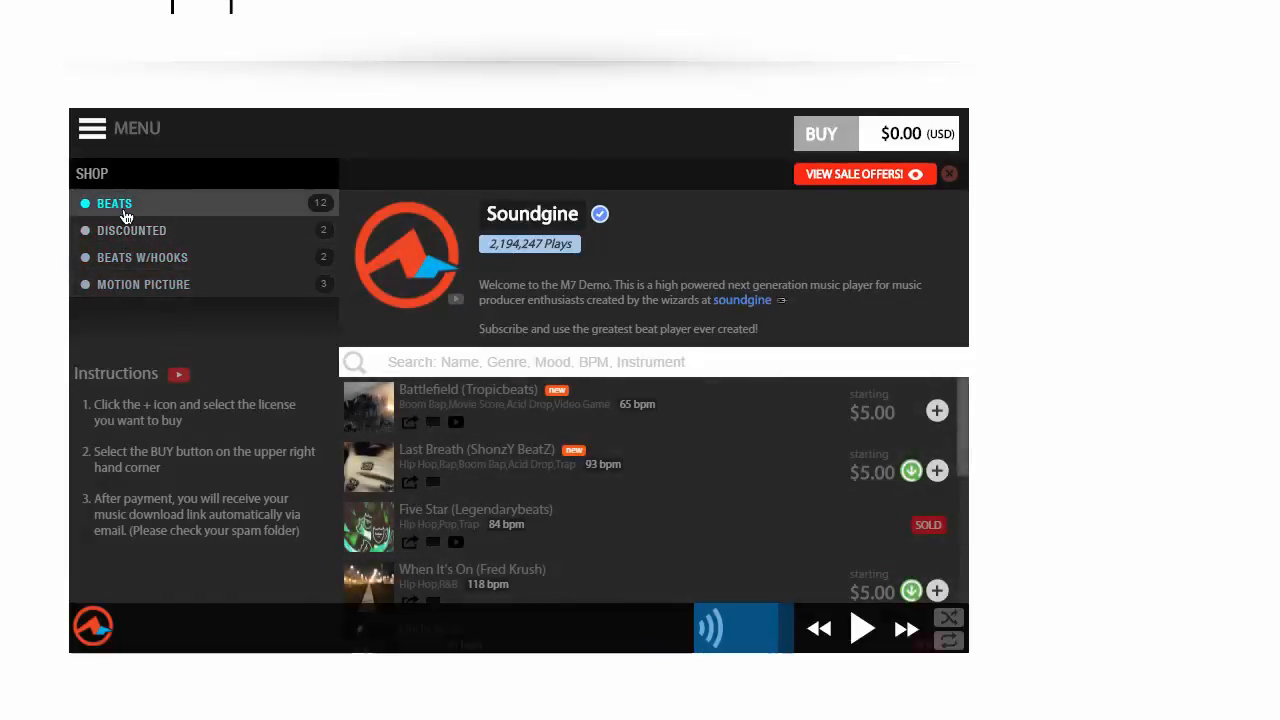
mouse_move(703, 131)
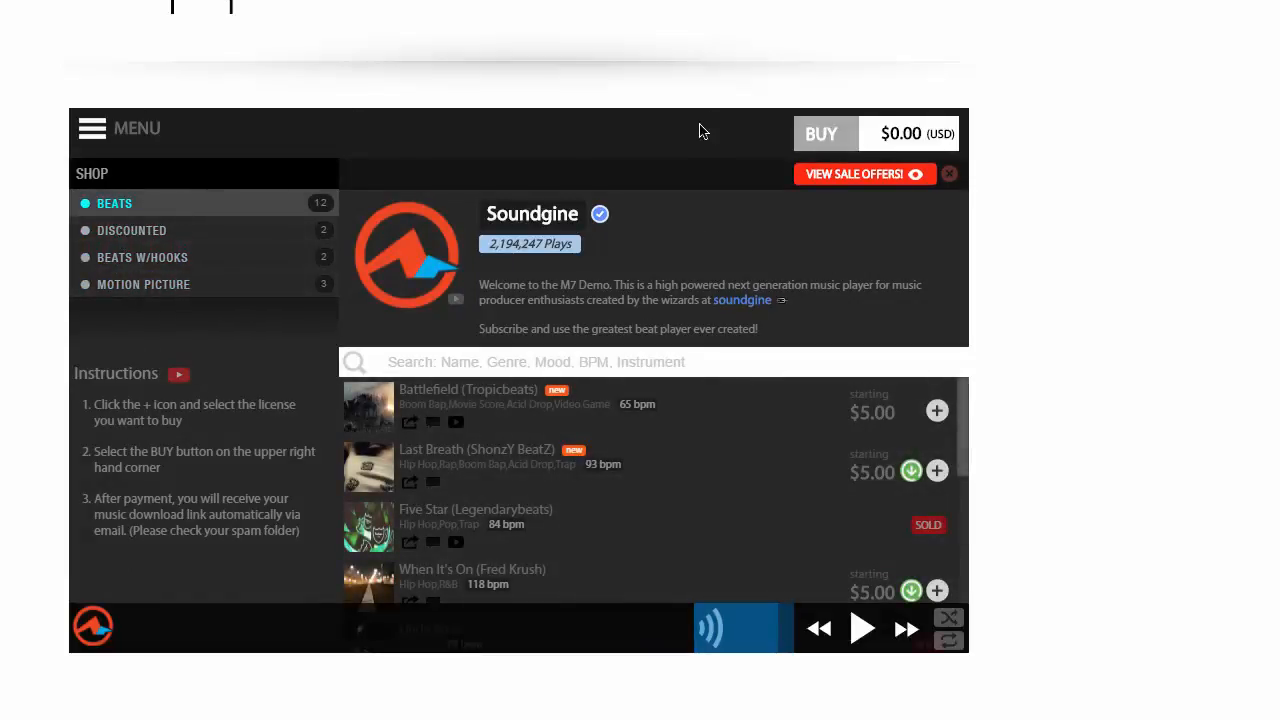
mouse_move(112, 28)
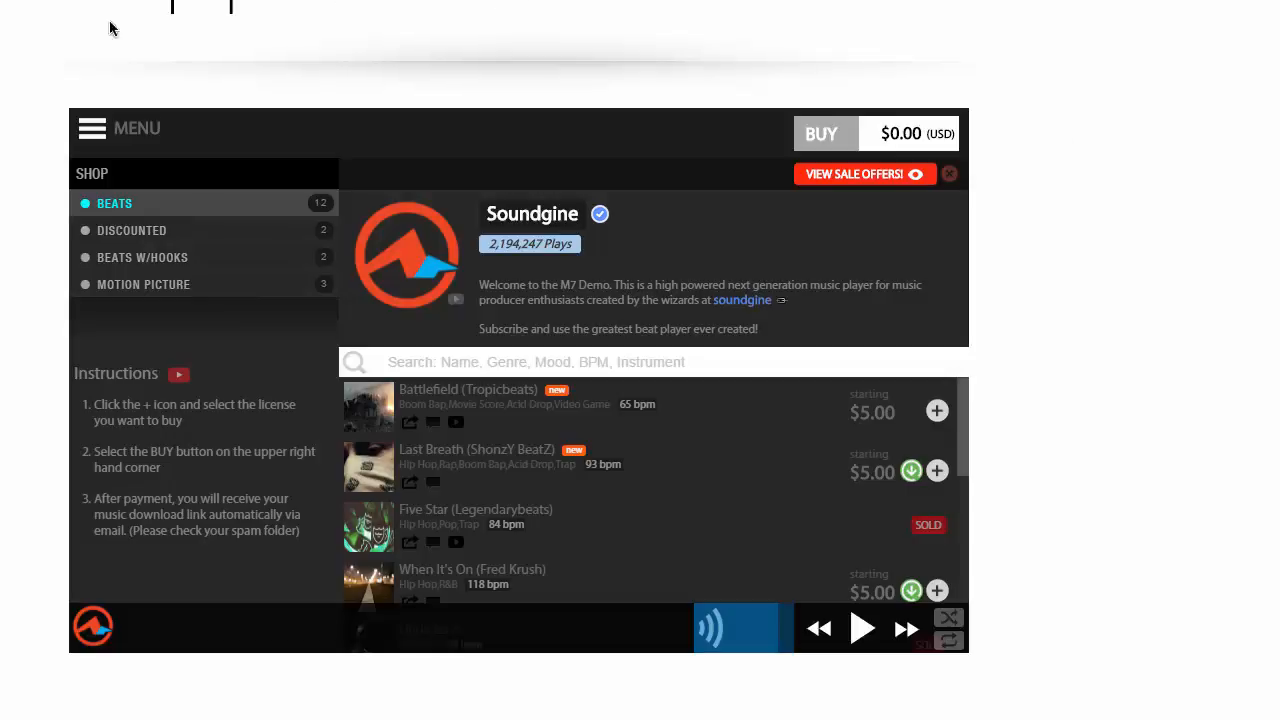
mouse_move(1107, 101)
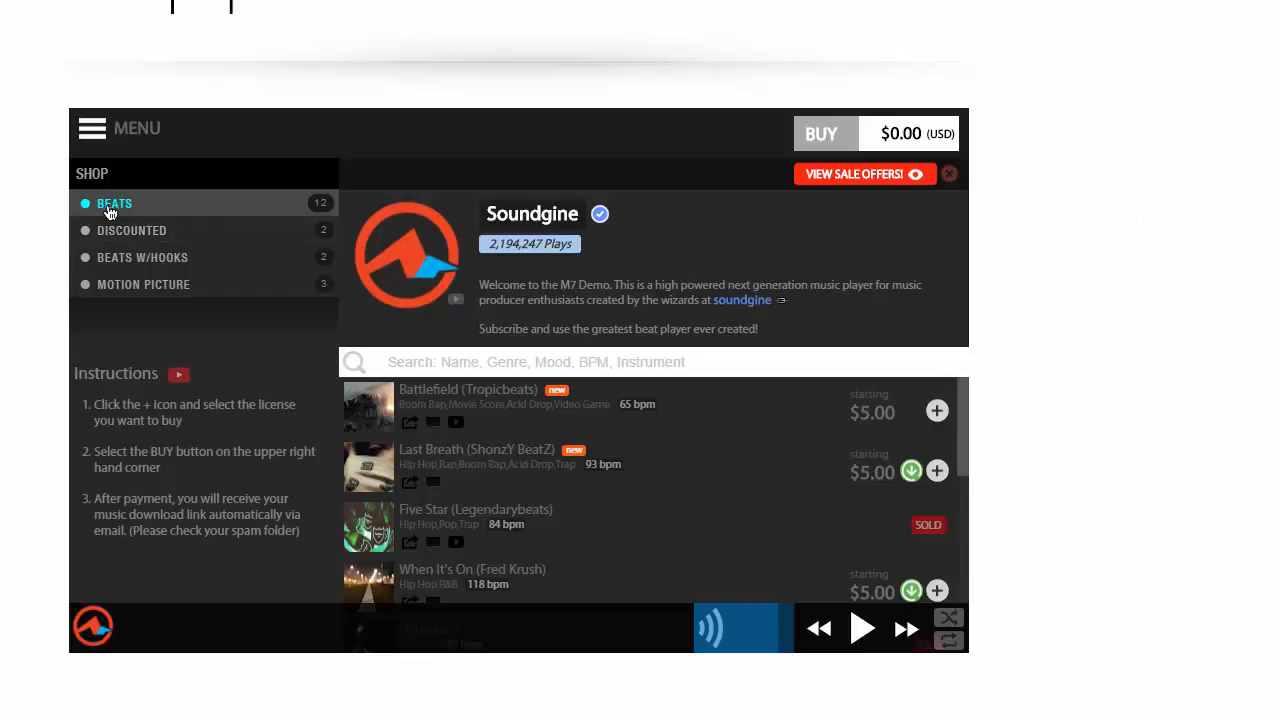
mouse_move(115, 218)
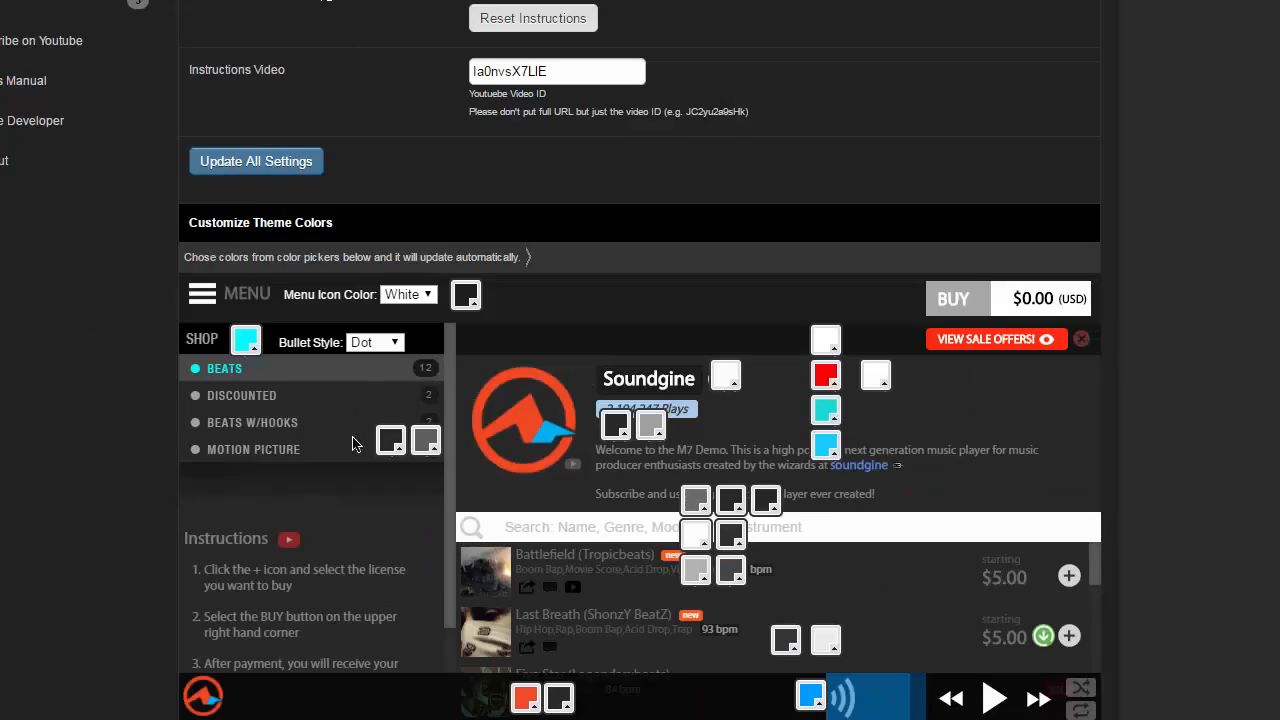
scroll(down, 3)
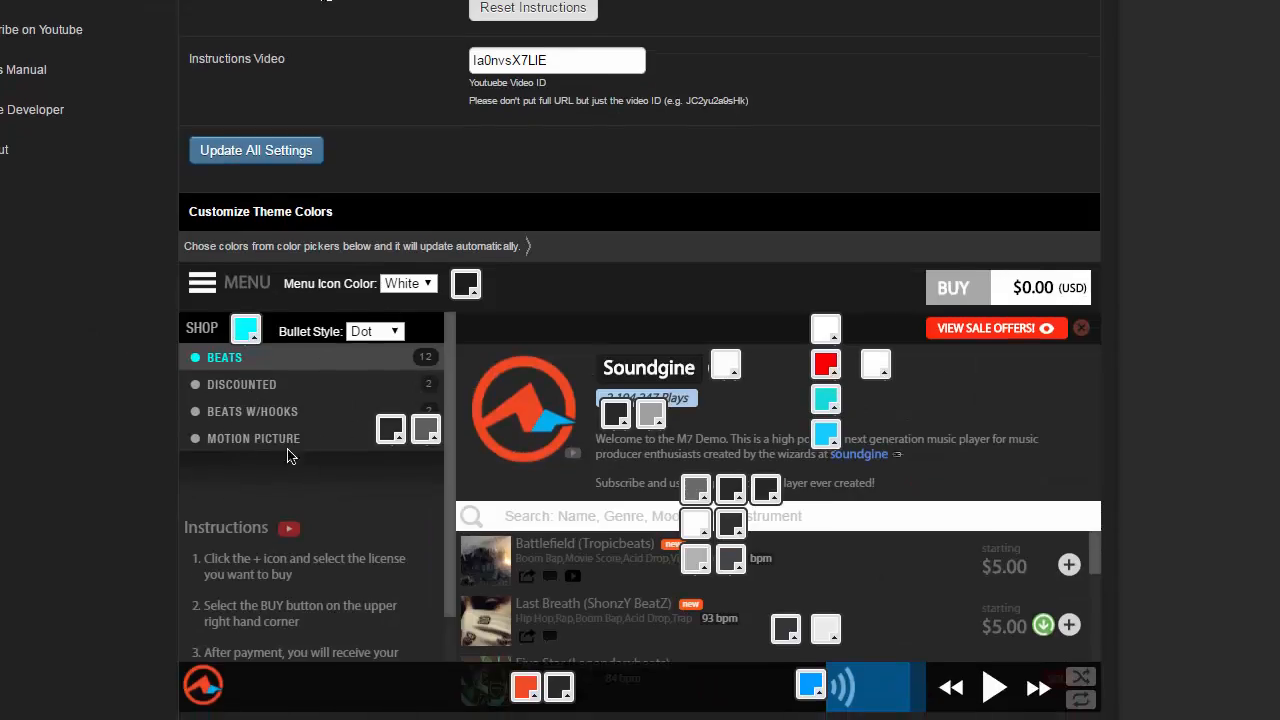